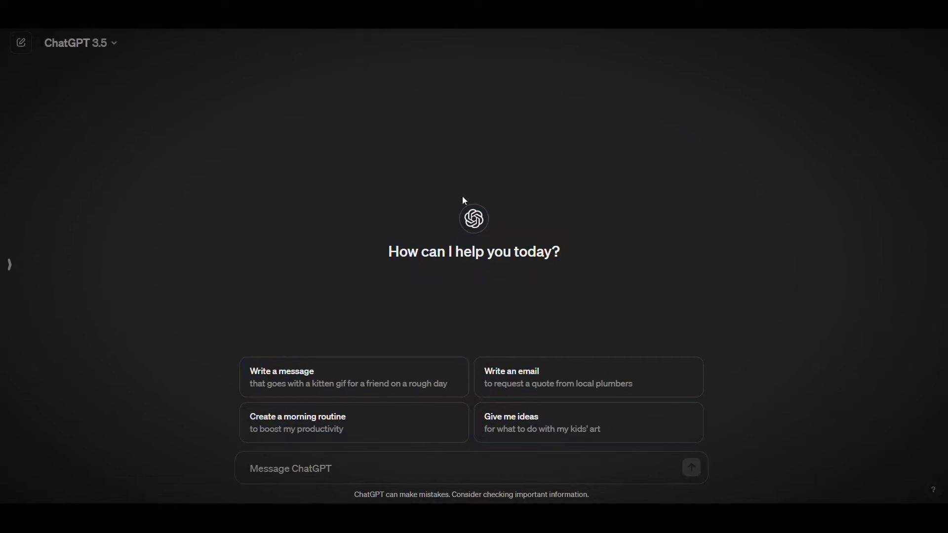
- Ask ChatGPT for an interesting title, description and tags for the script
type("Type an interesting title for this script, a description, and tags according to SEO standards so that I")
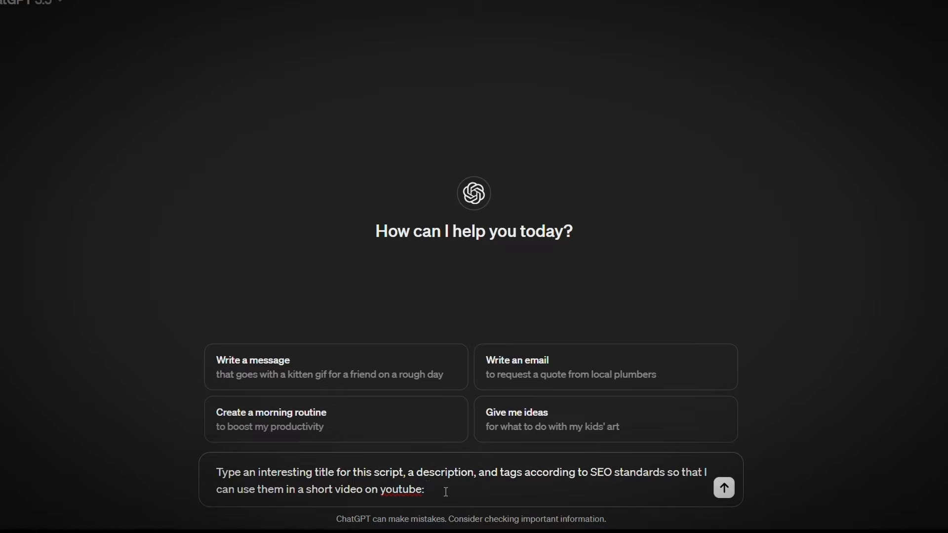
left_click(723, 487)
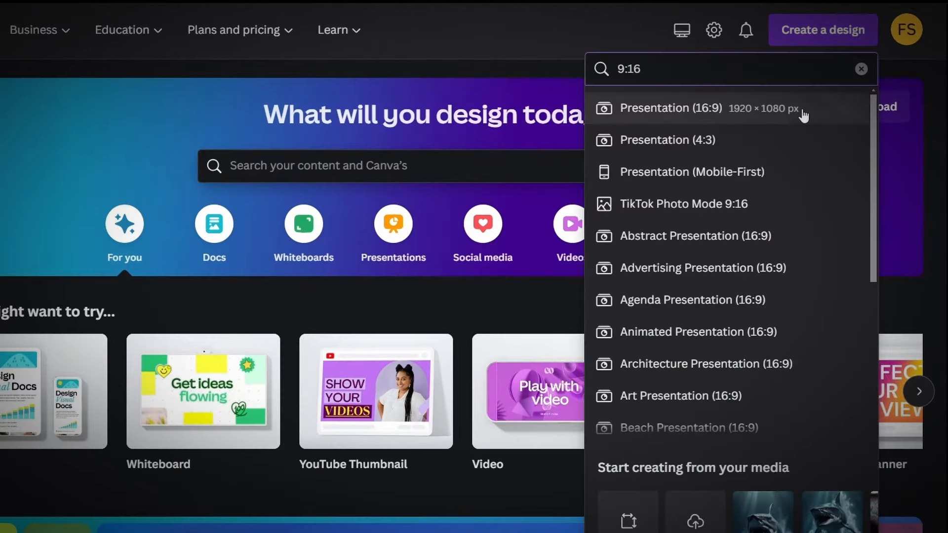
- Create a new design in the TikTok Photo Mode 9:16 size
left_click(683, 203)
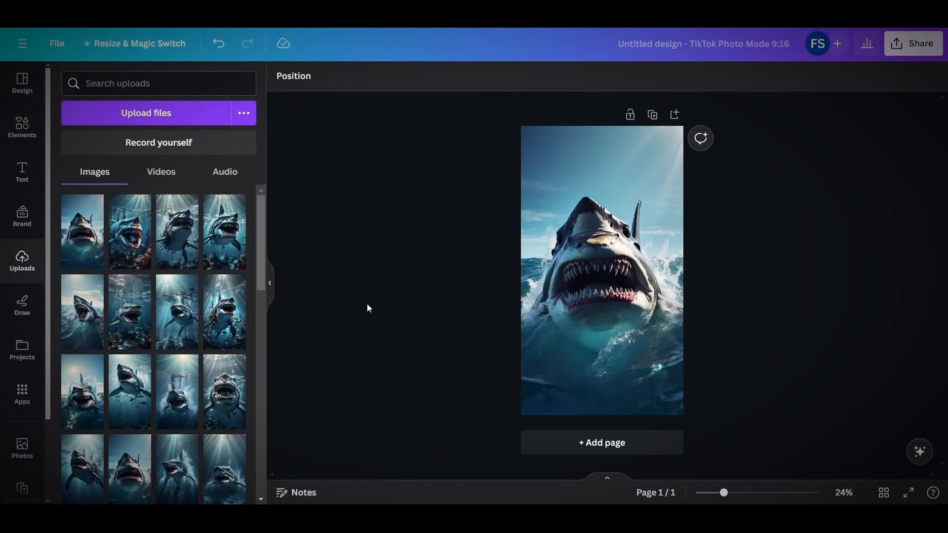
- Place a default heading text box over the shark image
left_click(22, 170)
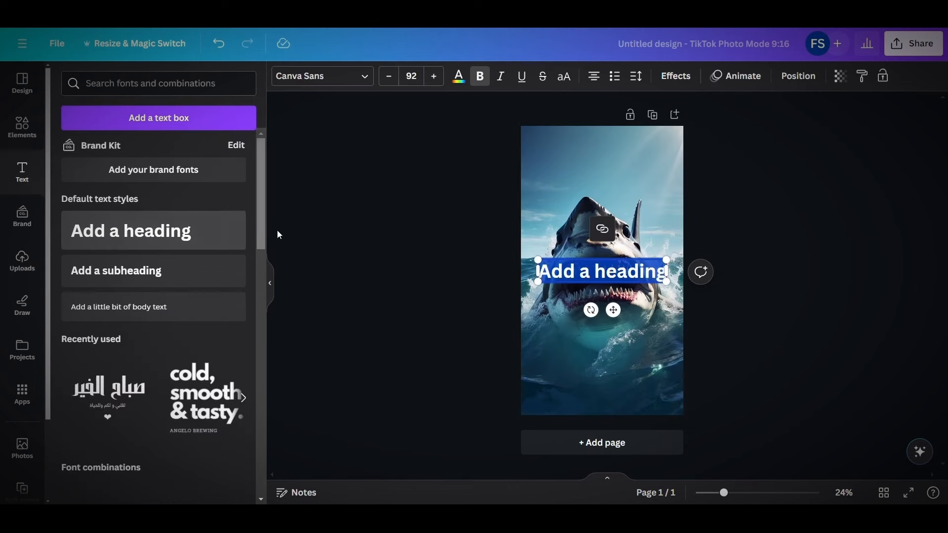
mouse_move(384, 295)
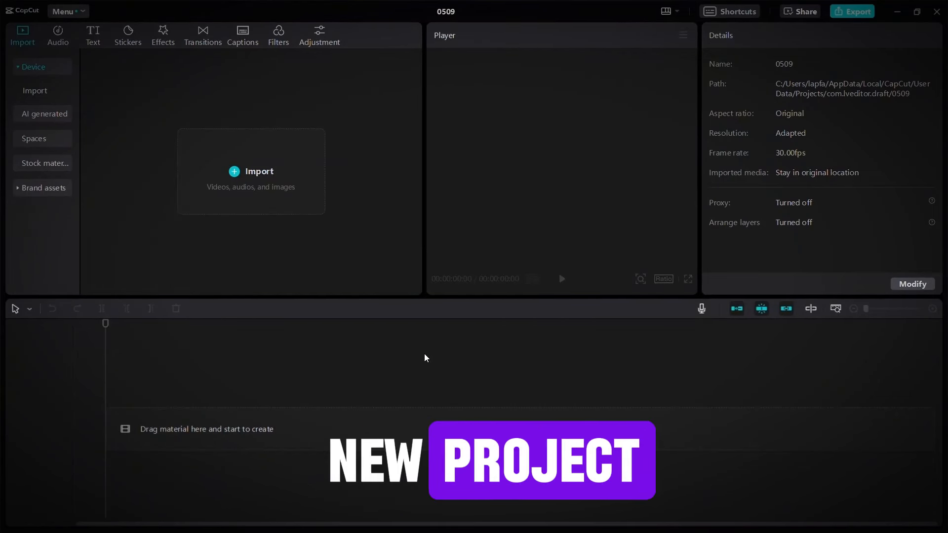
- Import The Short.mp4 and The Thumbnail.png, then place the thumbnail at the timeline start
left_click(251, 172)
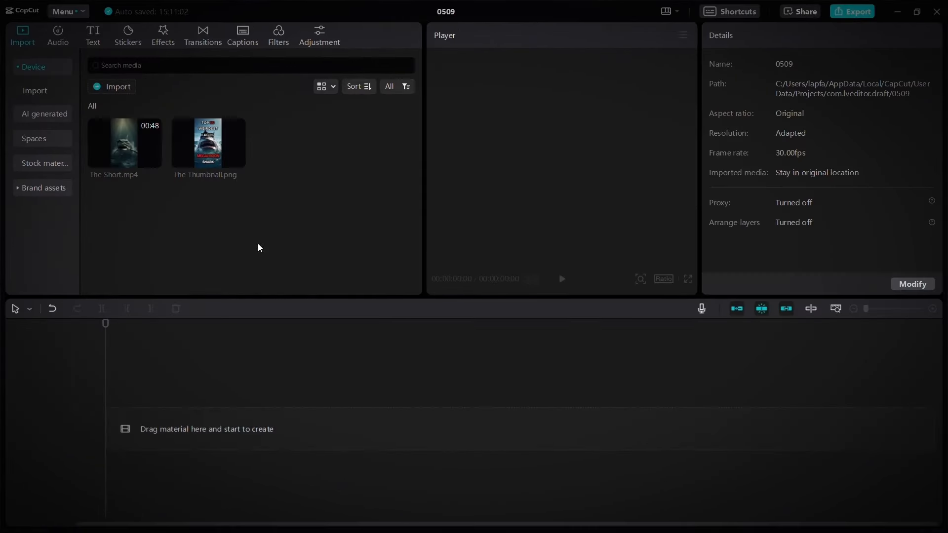
left_click_drag(208, 143, 129, 430)
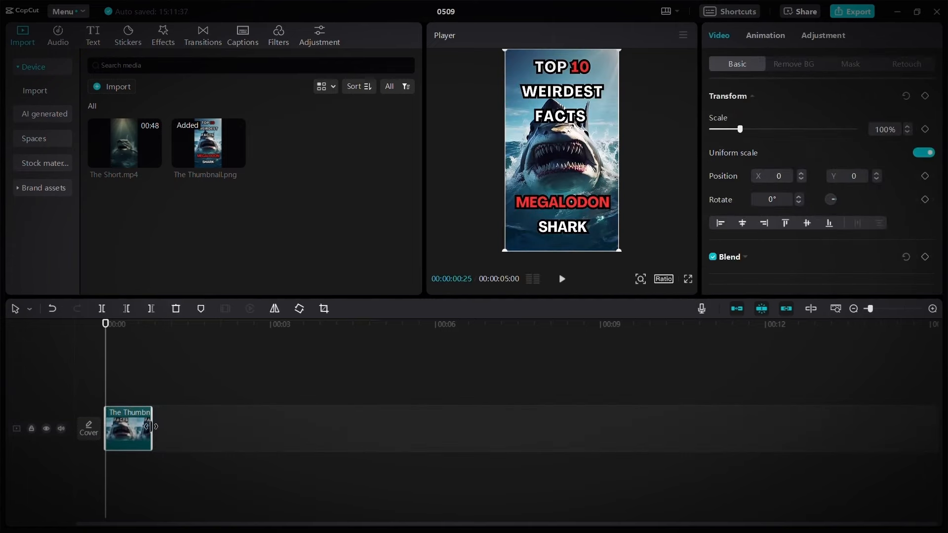